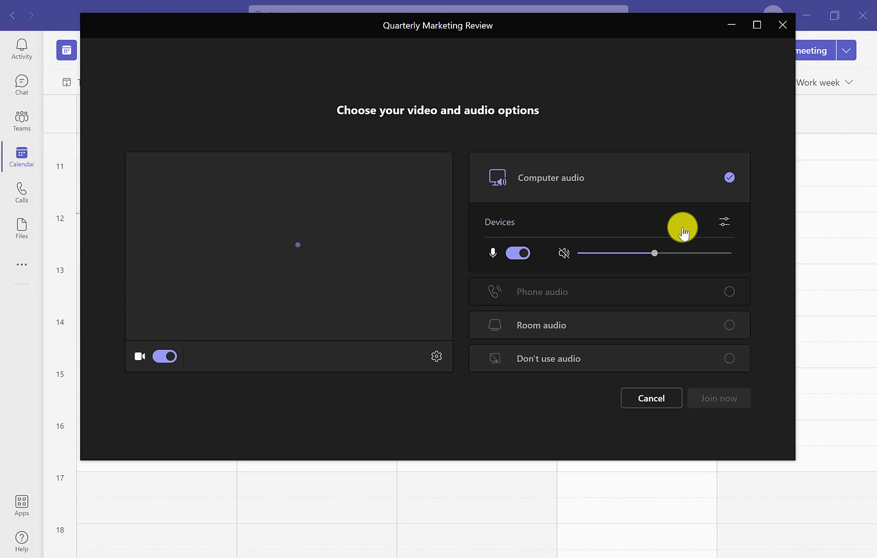
# Join the Quarterly Marketing Review meeting from the pre-join screen and view the participants.
pyautogui.click(719, 398)
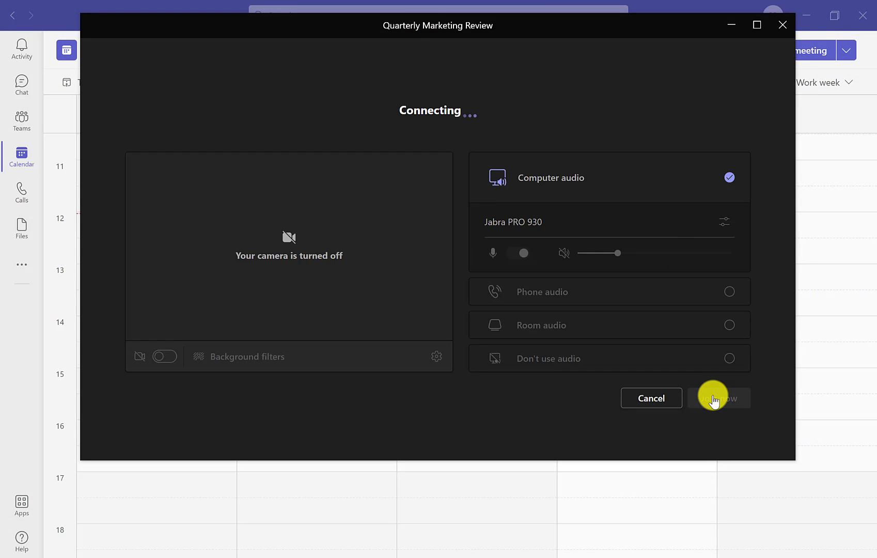
pyautogui.click(719, 398)
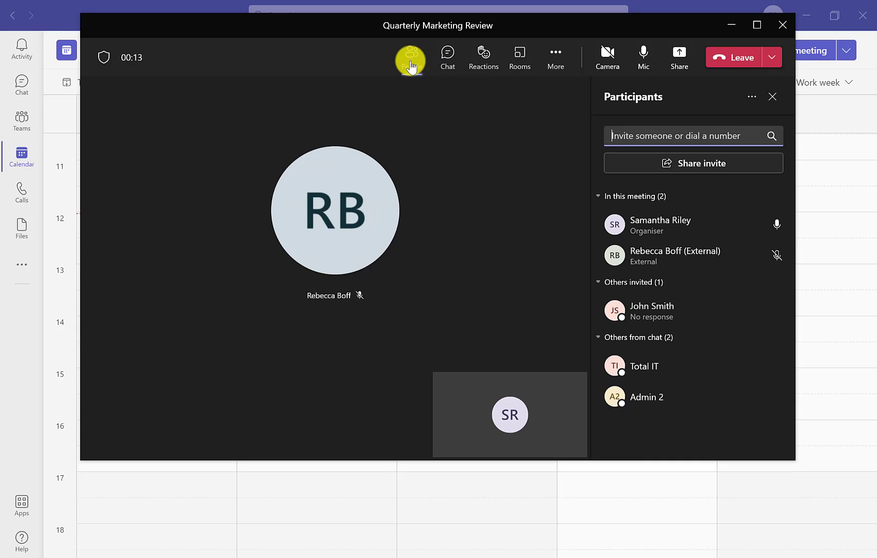
# Lock the meeting from the Participants more-options menu and confirm.
pyautogui.click(751, 96)
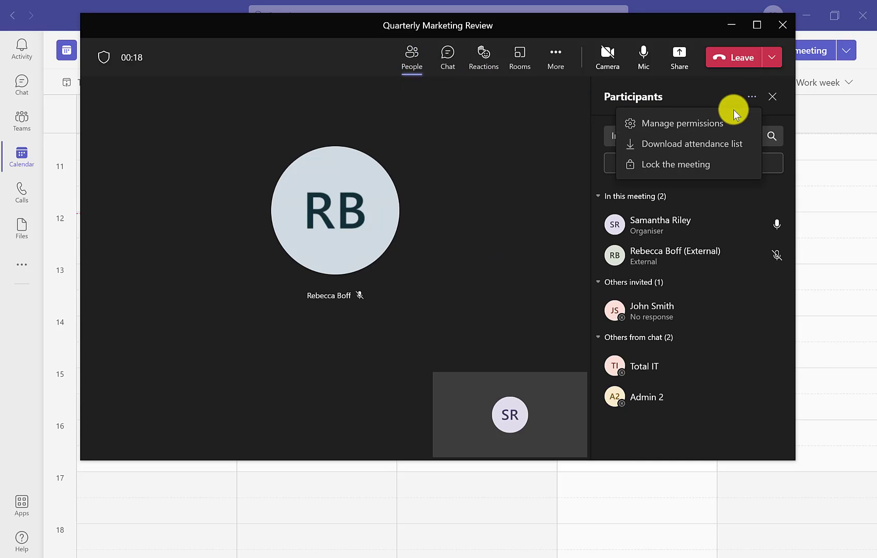
pyautogui.click(676, 164)
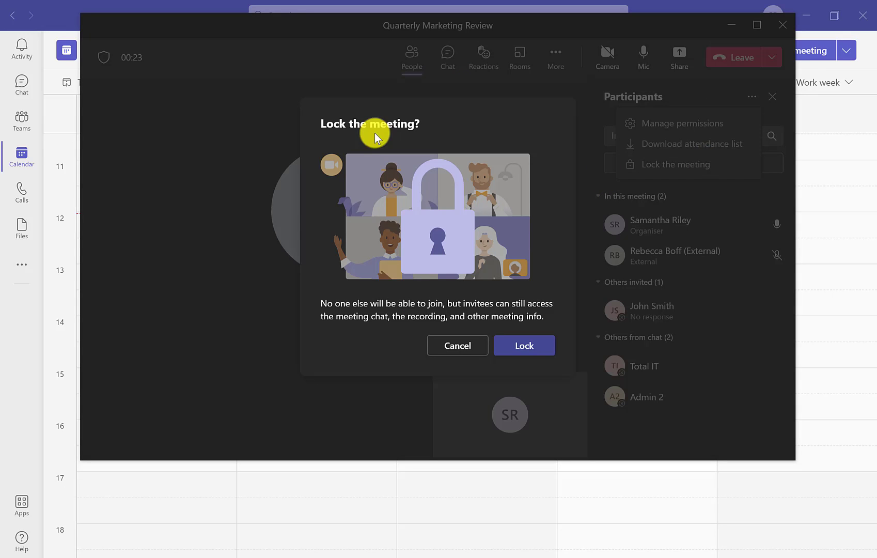
pyautogui.moveTo(516, 341)
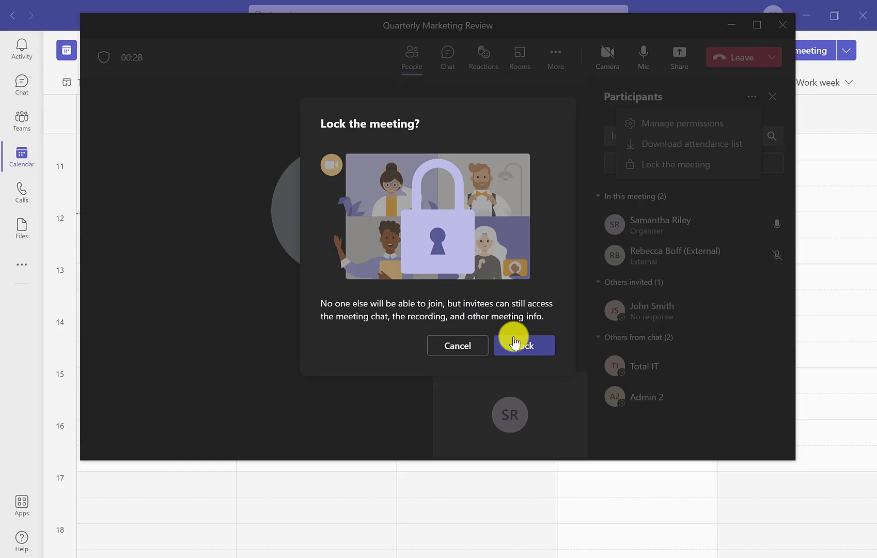
pyautogui.click(523, 345)
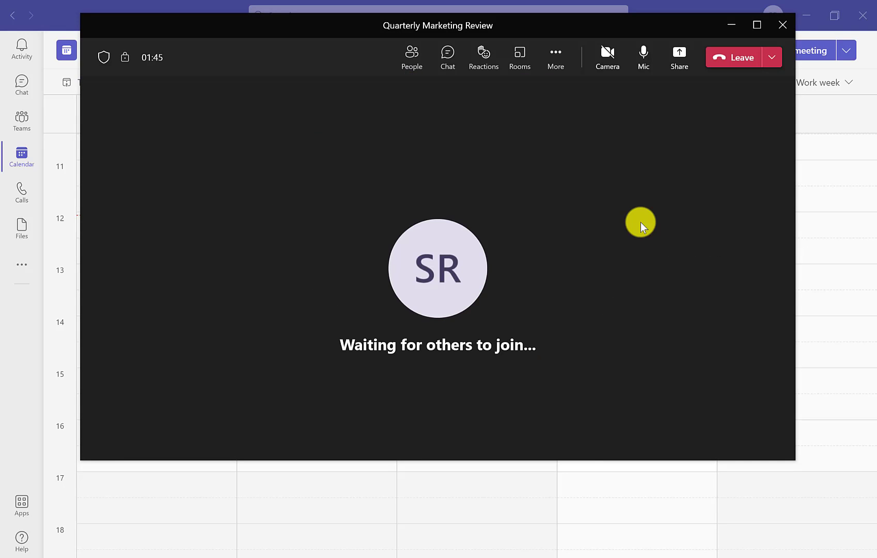
# Unlock the meeting from the People pane and admit the guest waiting in the lobby.
pyautogui.click(412, 57)
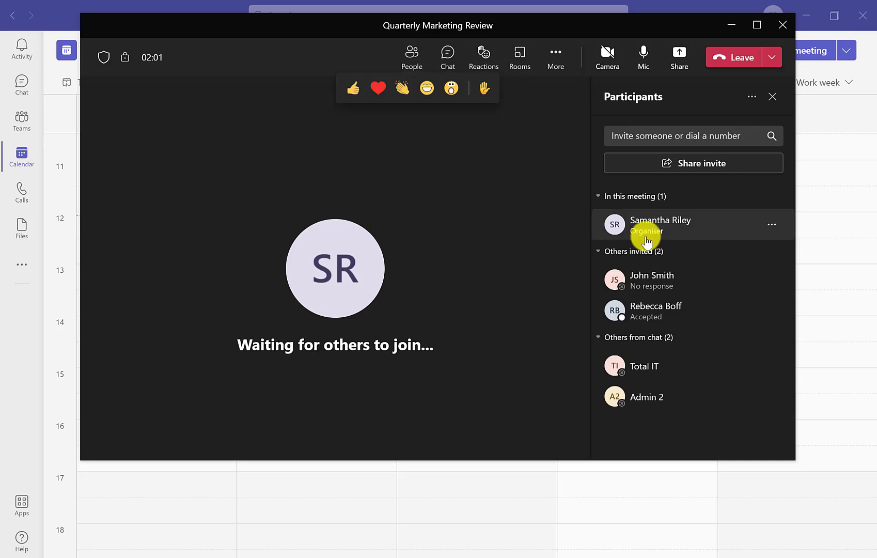
pyautogui.click(680, 165)
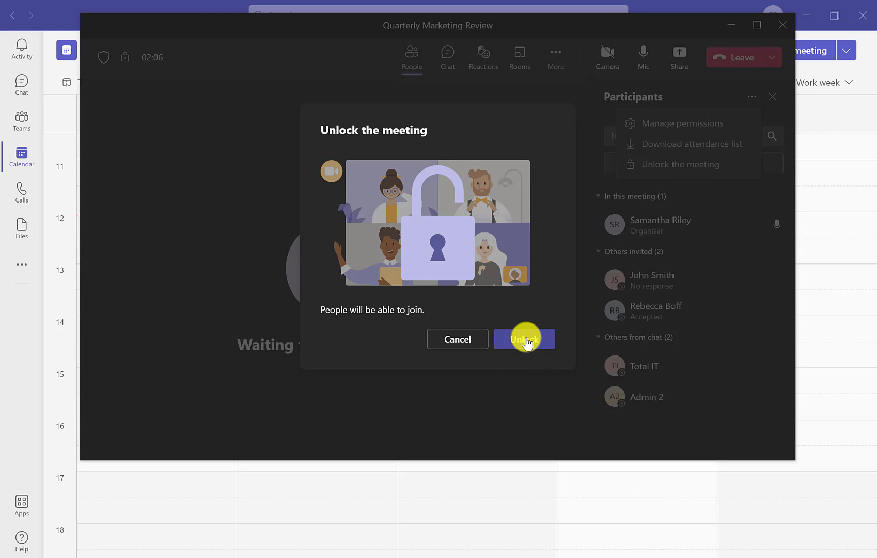
pyautogui.click(523, 339)
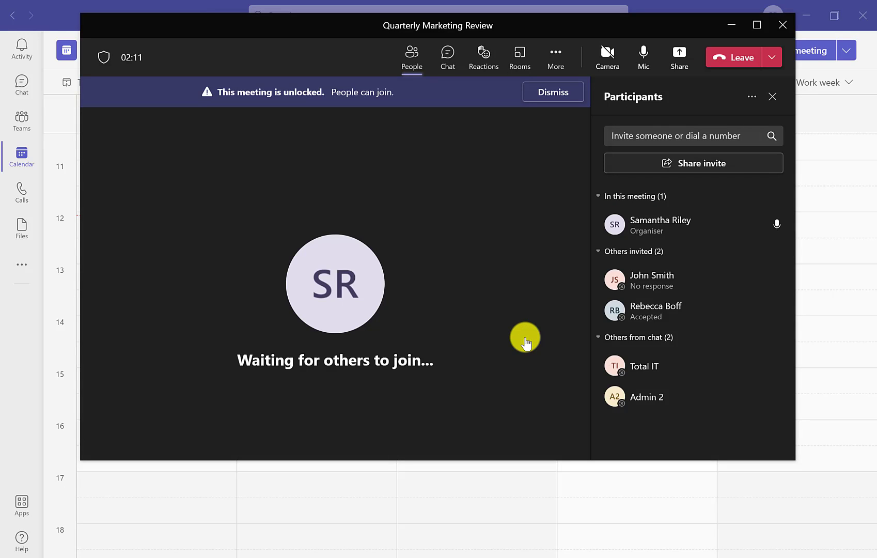
pyautogui.click(761, 224)
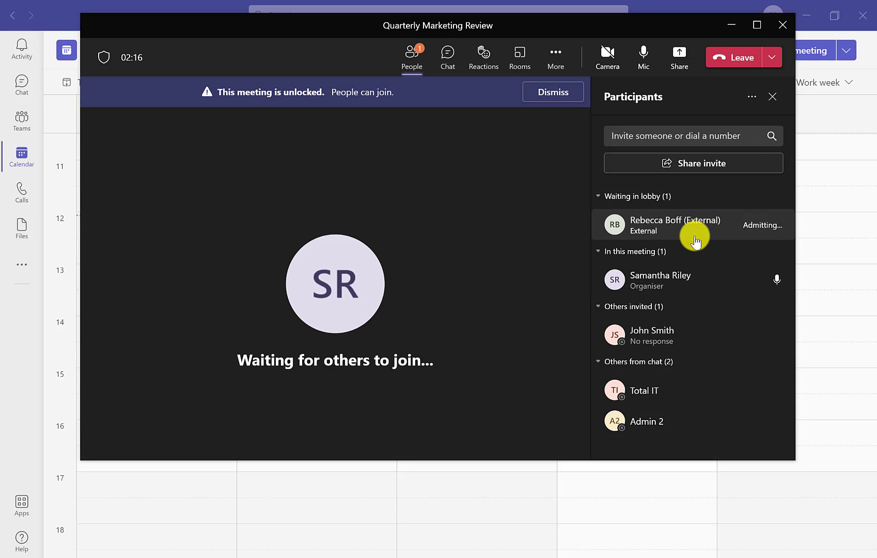
pyautogui.click(762, 225)
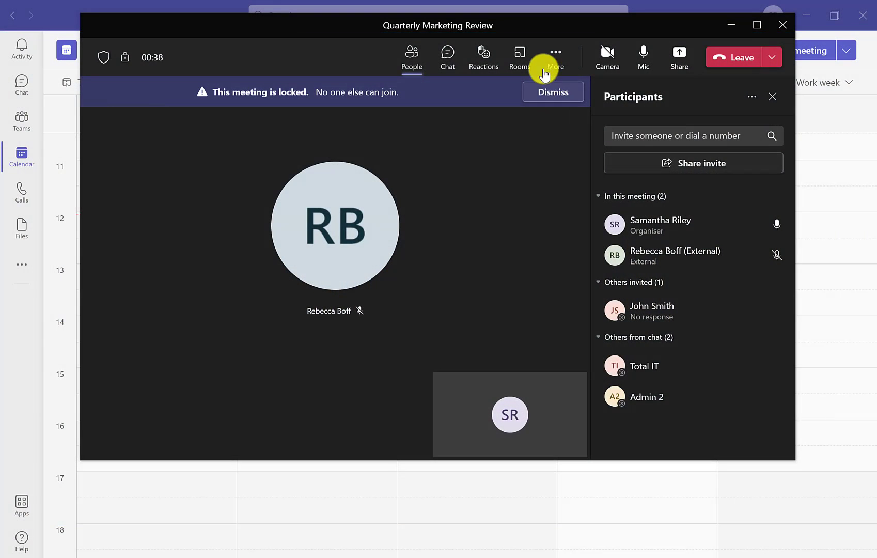
# Bring up Meeting options from the More actions menu.
pyautogui.click(555, 57)
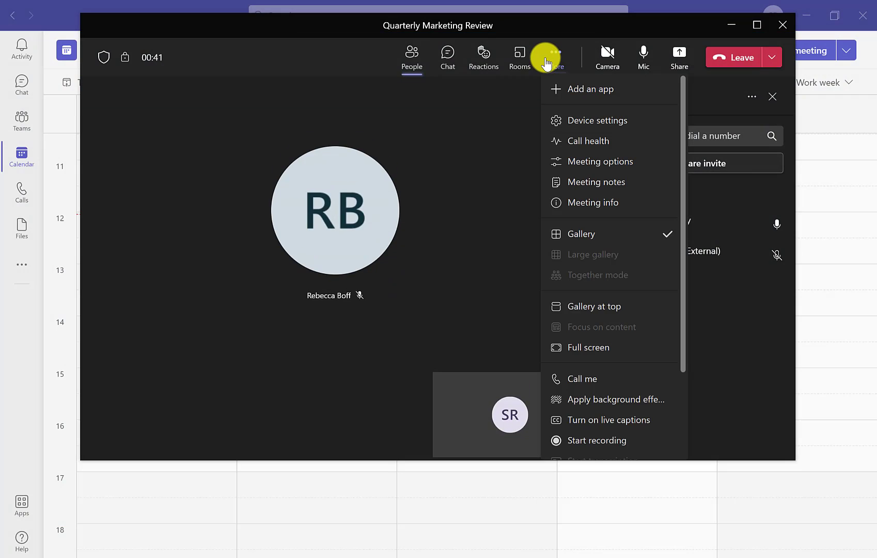
pyautogui.moveTo(599, 161)
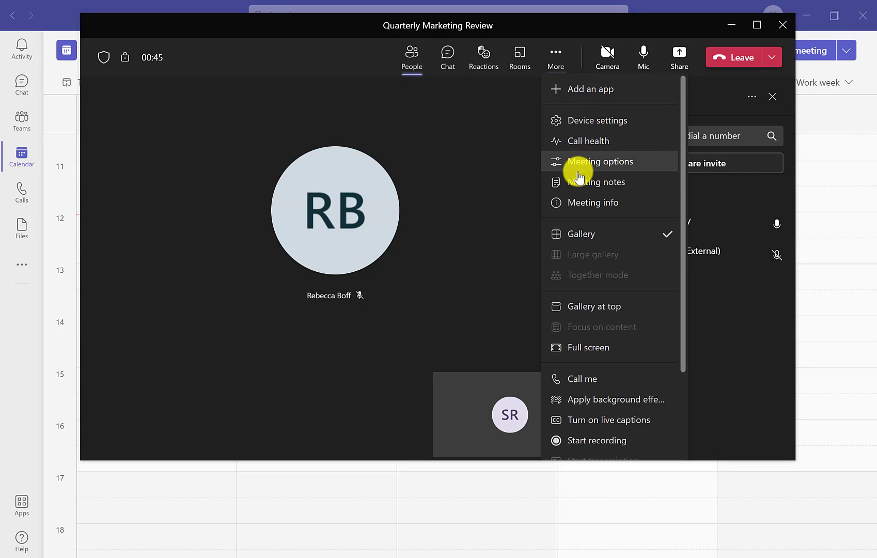
pyautogui.click(601, 161)
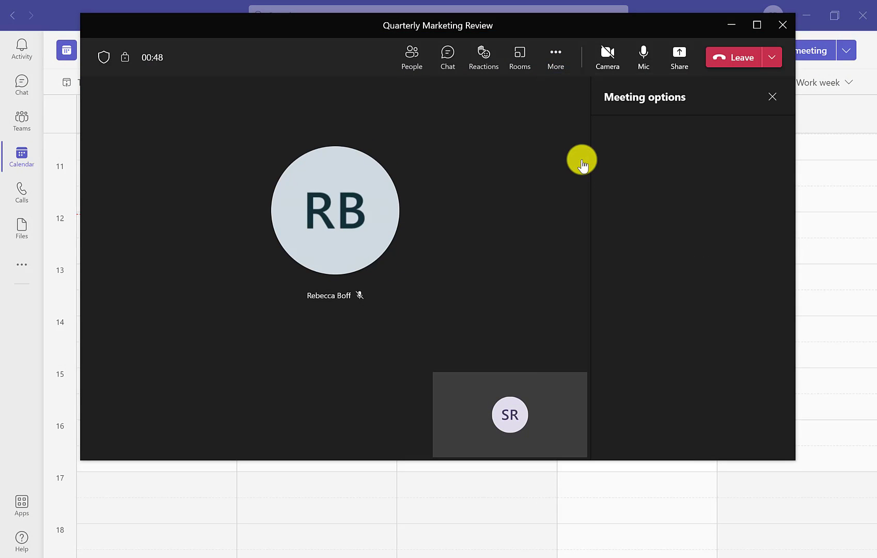
pyautogui.scroll(-3)
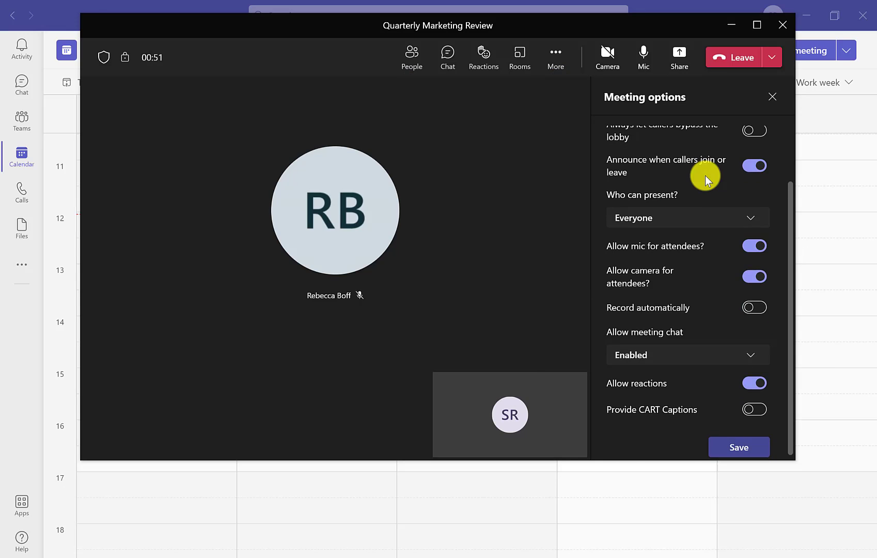
pyautogui.scroll(3)
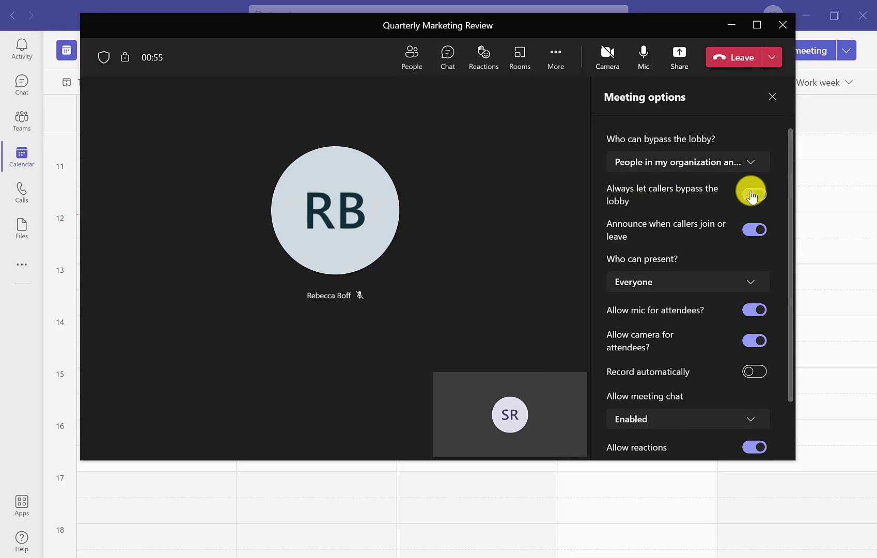
pyautogui.click(753, 194)
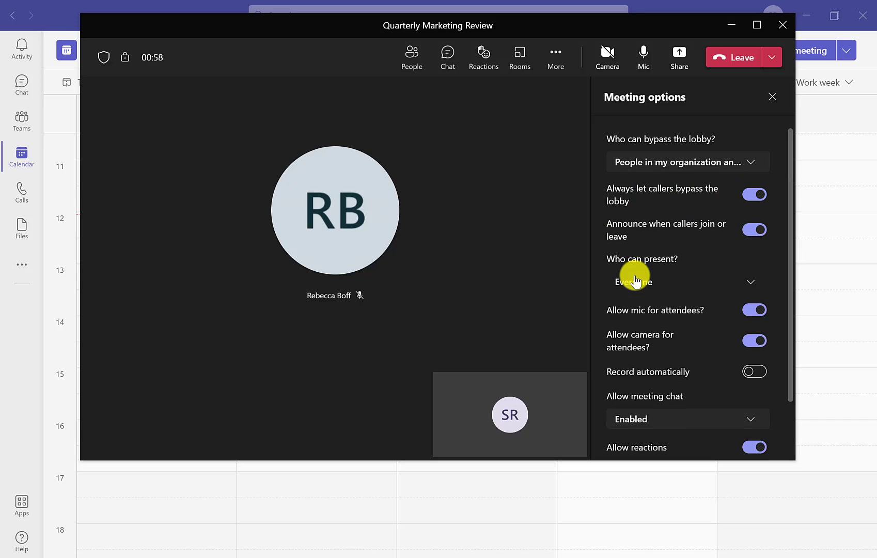
pyautogui.click(686, 281)
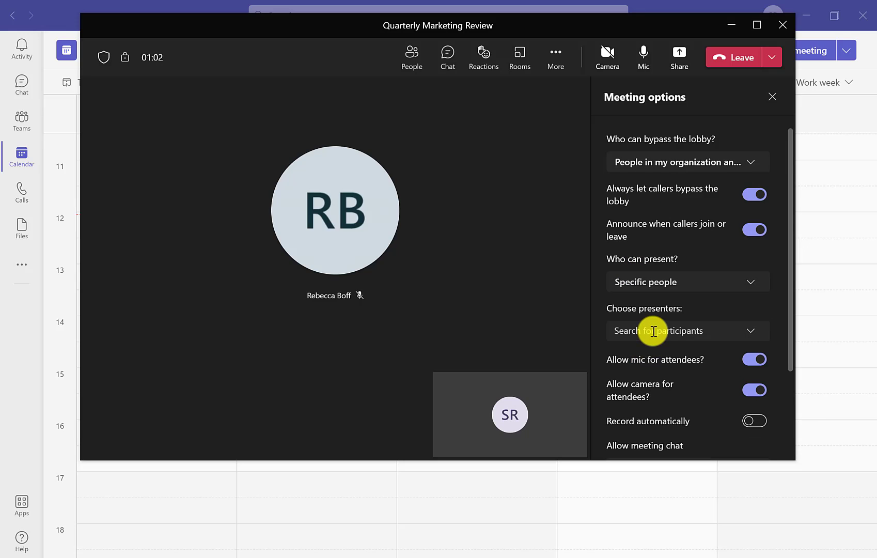
pyautogui.write('re')
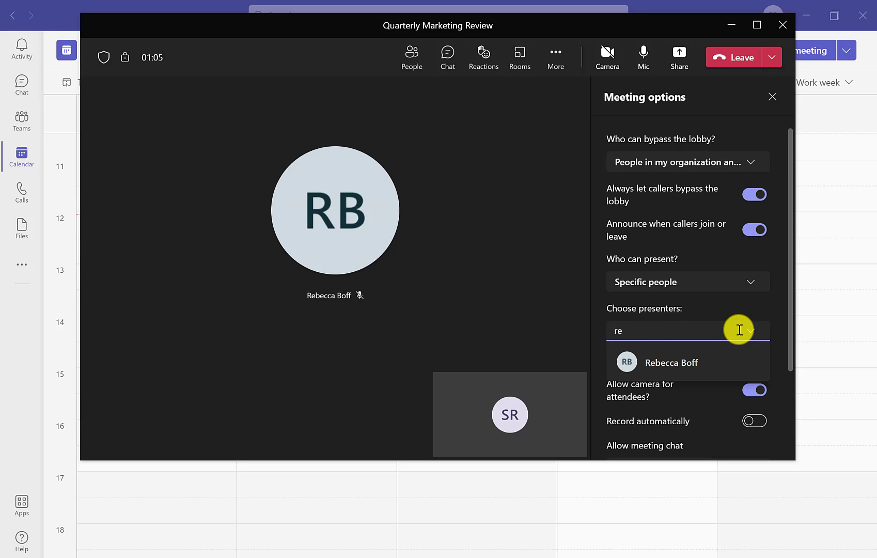
pyautogui.click(671, 362)
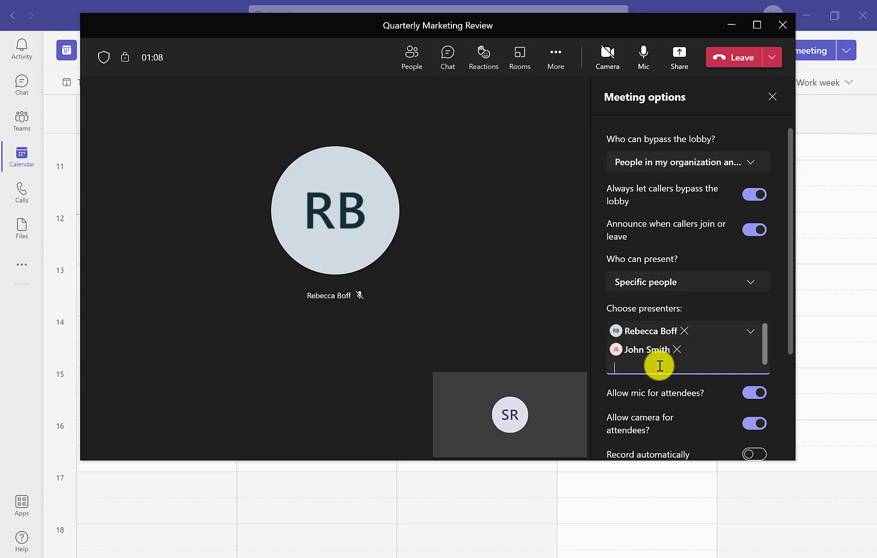
pyautogui.scroll(-3)
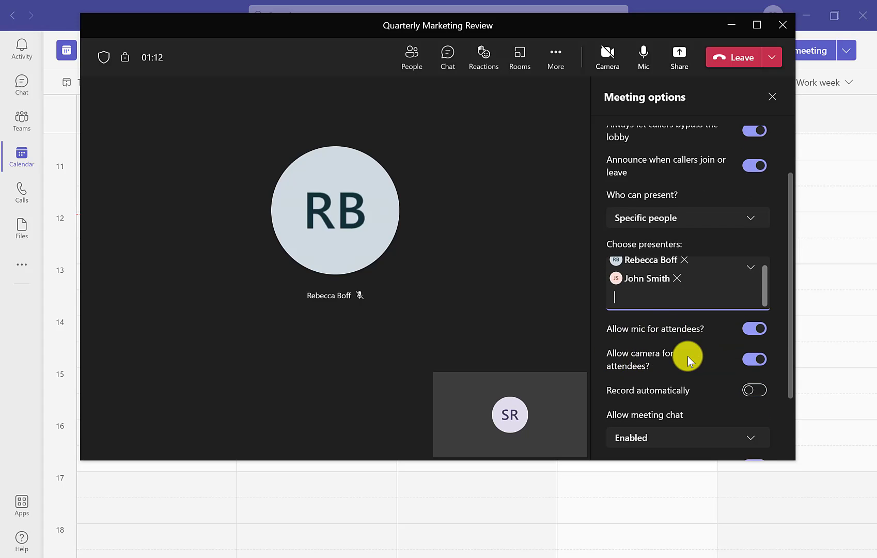
pyautogui.scroll(-3)
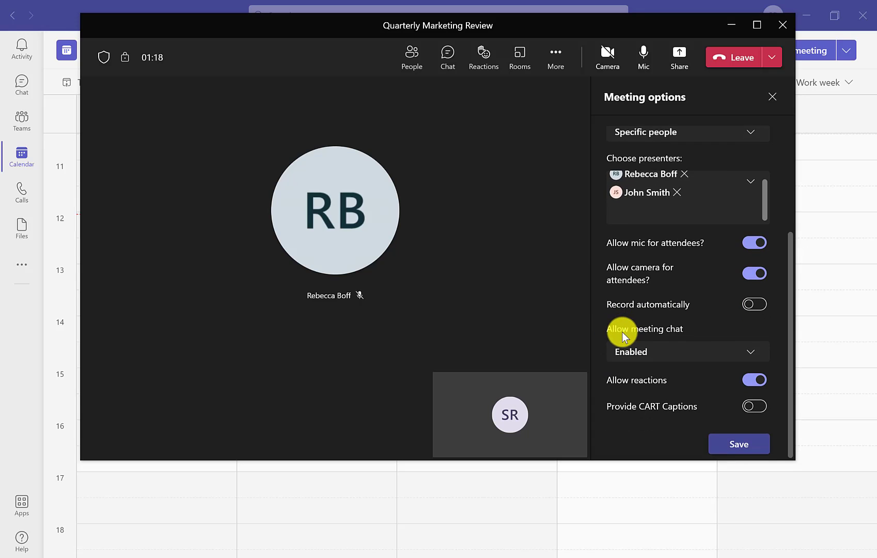
pyautogui.moveTo(651, 409)
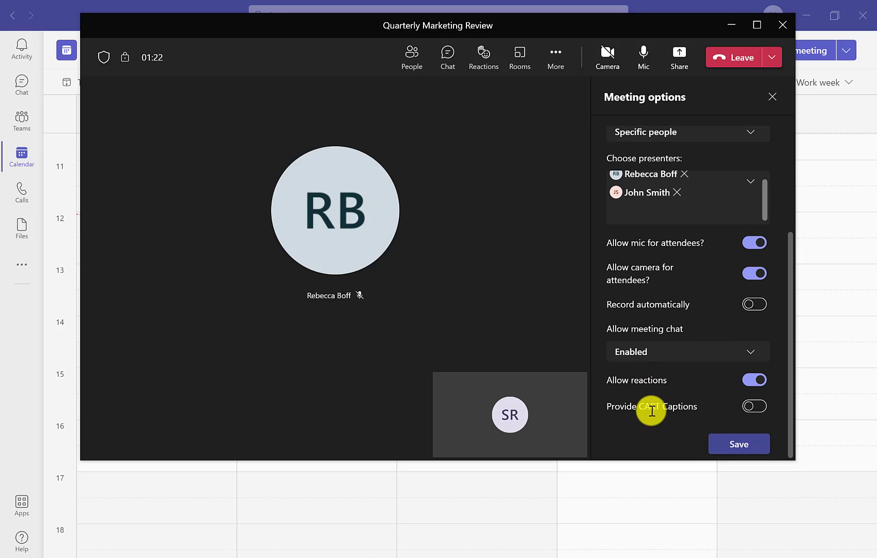
pyautogui.moveTo(734, 422)
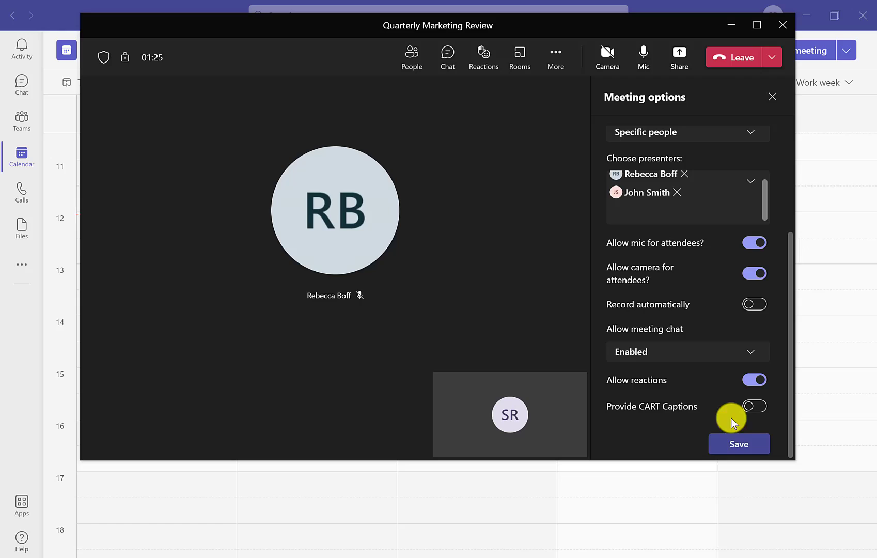
pyautogui.click(738, 444)
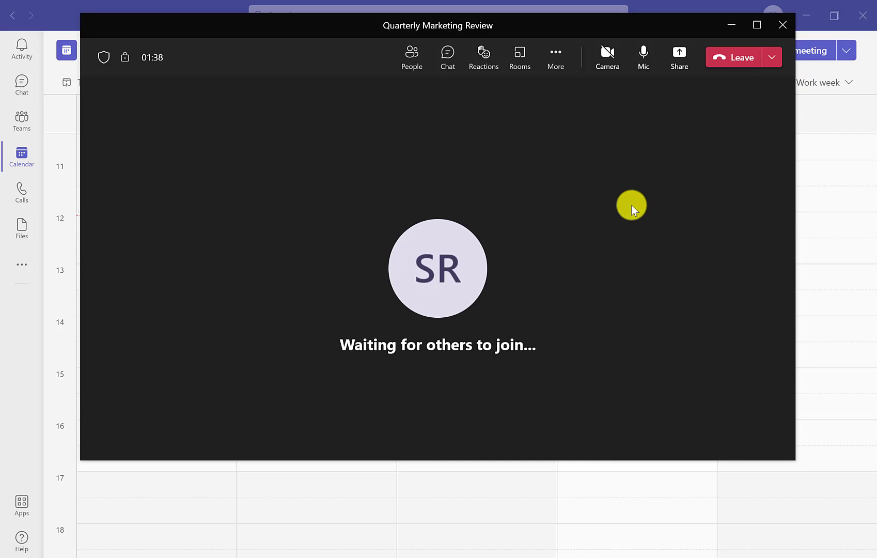
pyautogui.moveTo(642, 223)
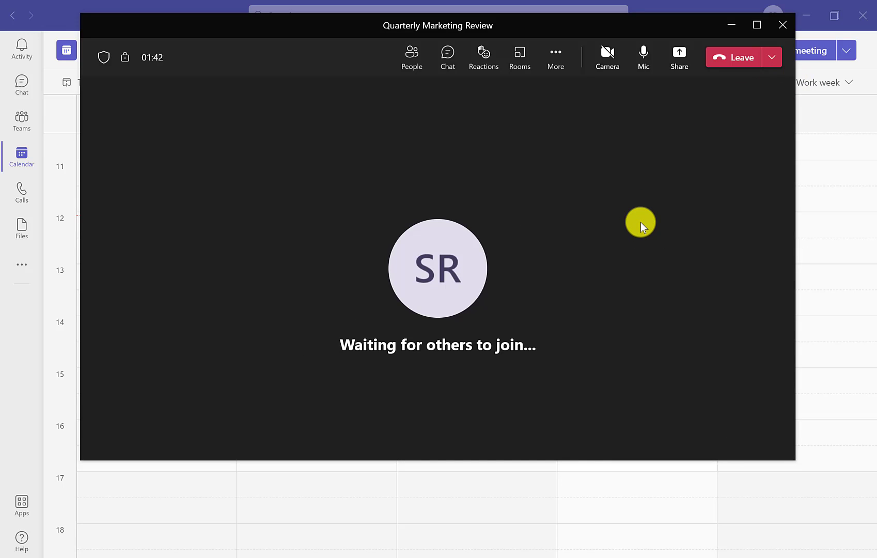
pyautogui.click(678, 57)
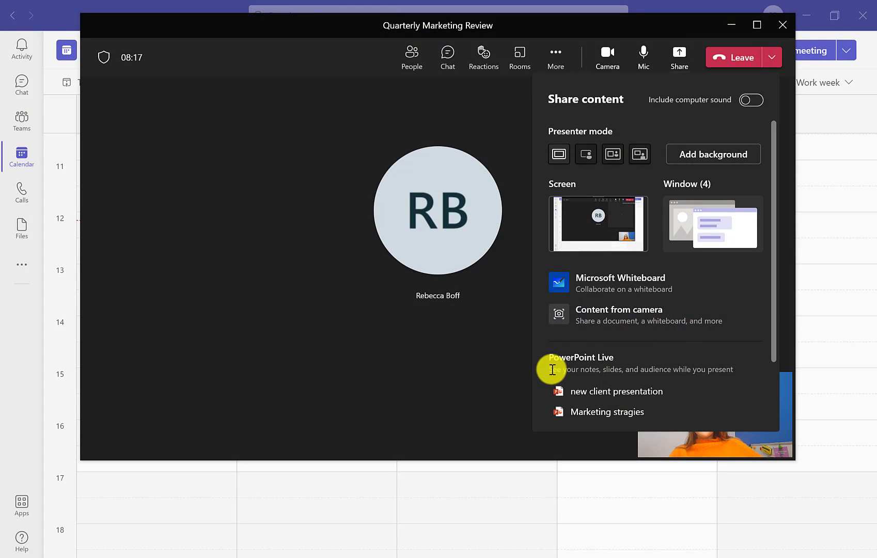
pyautogui.moveTo(565, 359)
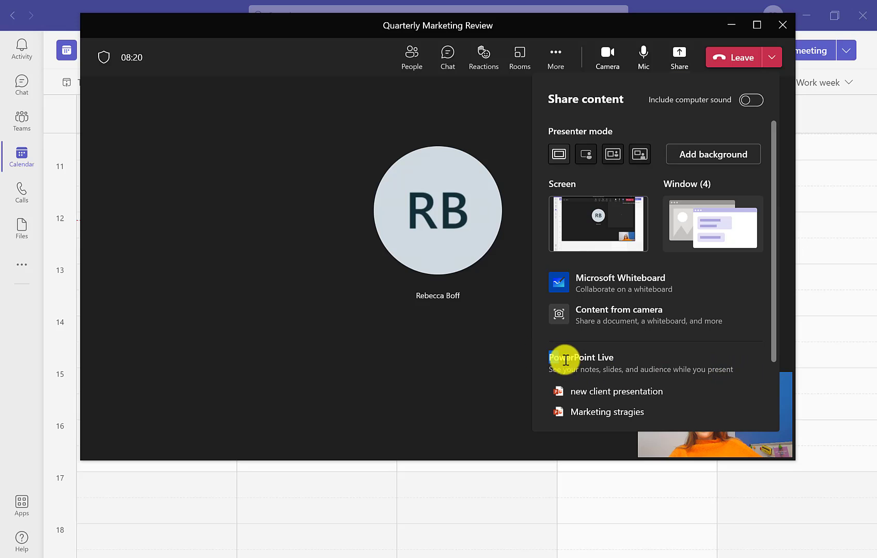
# Share the Marketing stragies deck through PowerPoint Live.
pyautogui.scroll(-3)
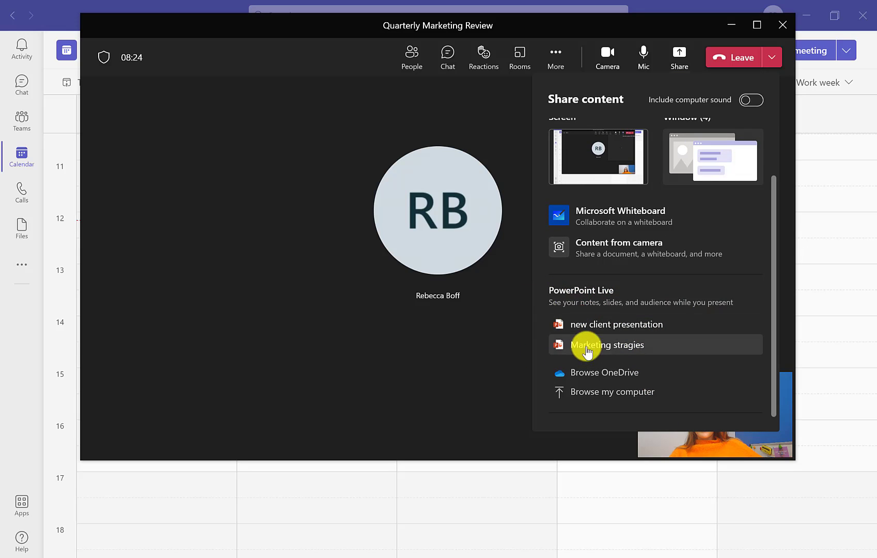
pyautogui.click(609, 345)
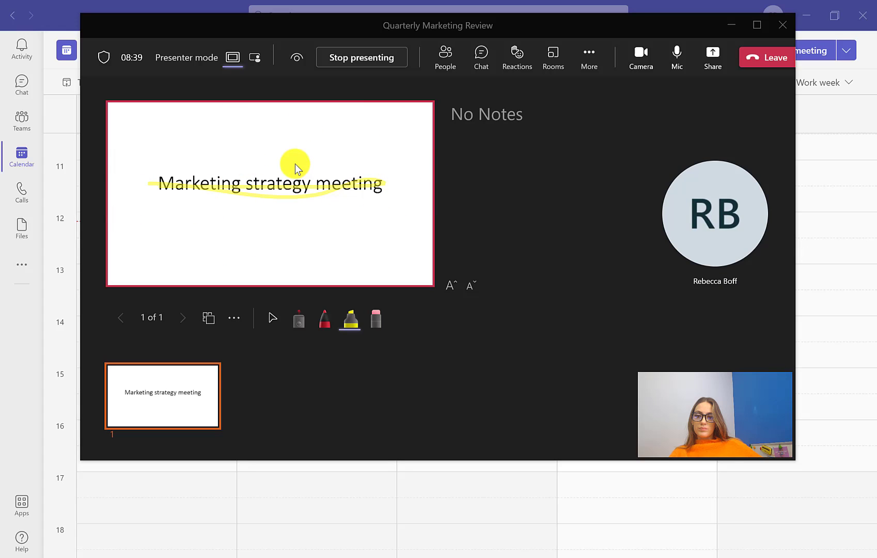
pyautogui.moveTo(629, 87)
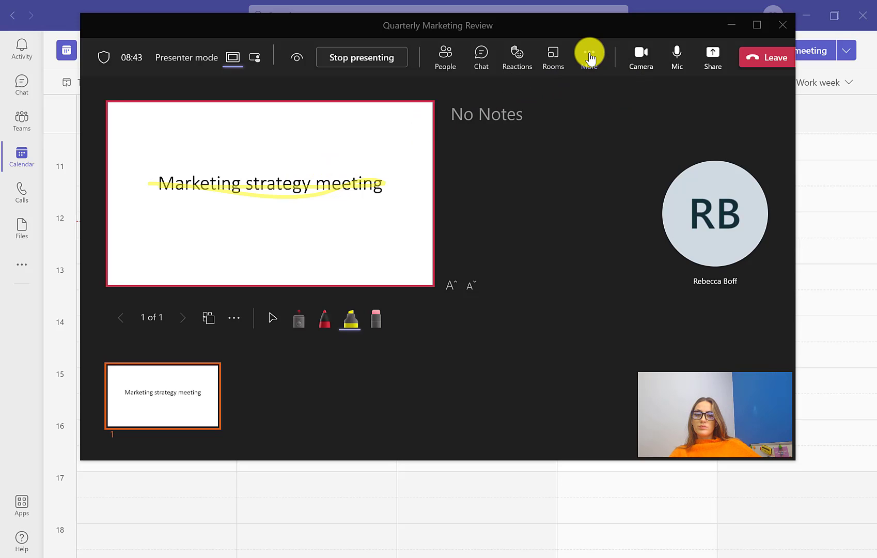
pyautogui.moveTo(254, 57)
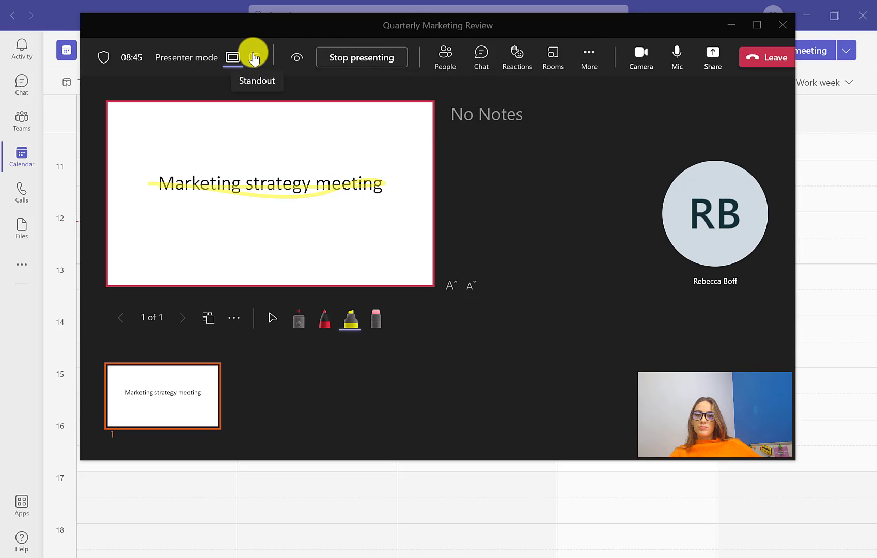
# Switch Presenter mode to the Standout layout so the presenter's video sits over the slide.
pyautogui.click(257, 56)
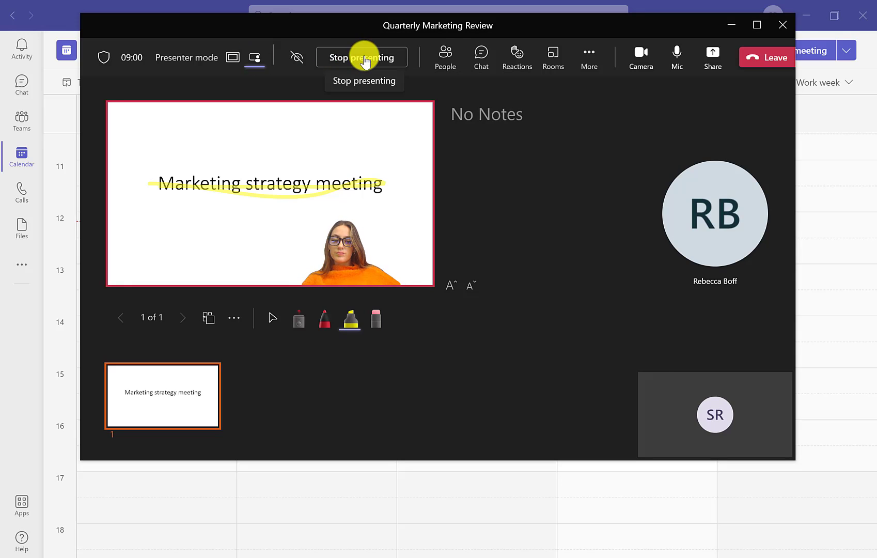
# Stop presenting for everyone and return to the standard meeting view.
pyautogui.click(362, 57)
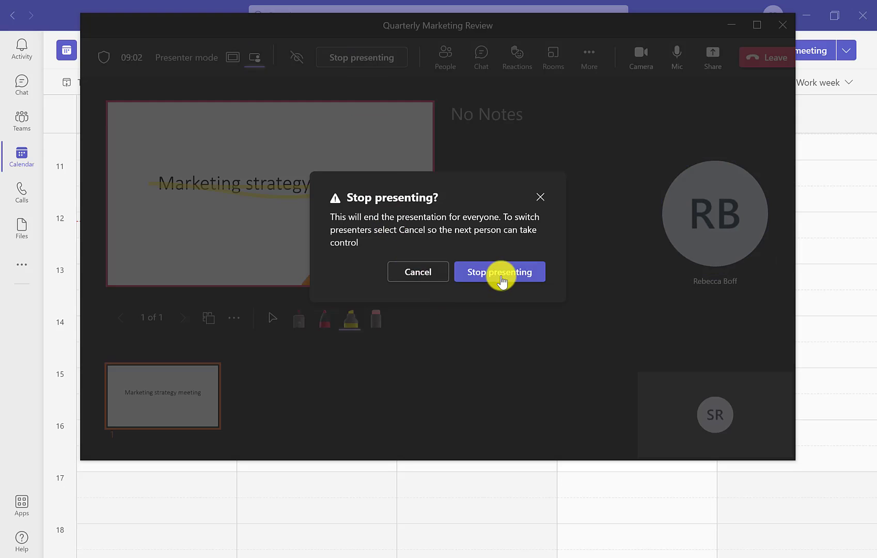
pyautogui.click(498, 271)
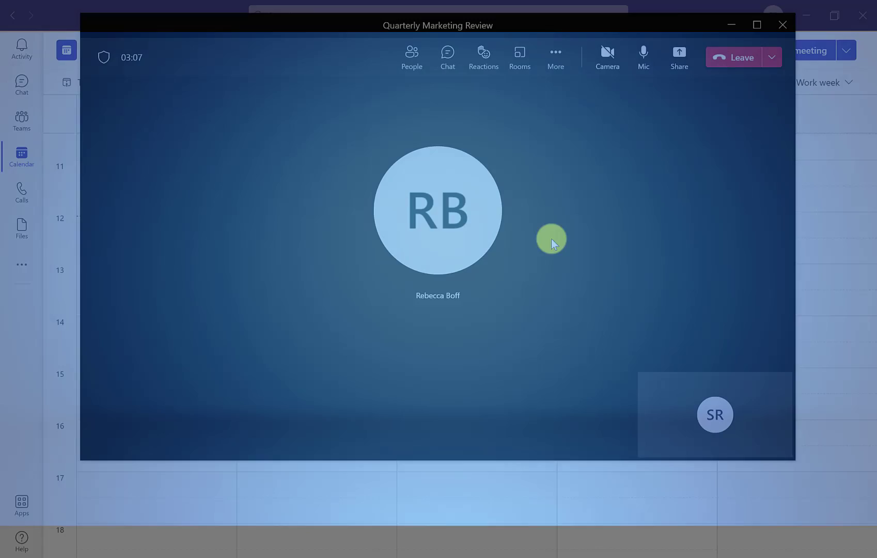
pyautogui.moveTo(555, 57)
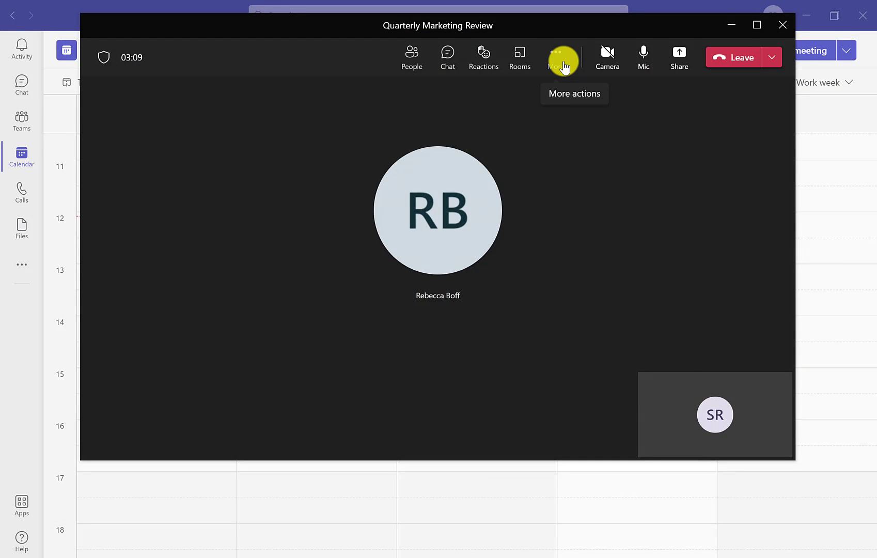
# Start recording the meeting from More actions, then turn on live captions.
pyautogui.click(554, 56)
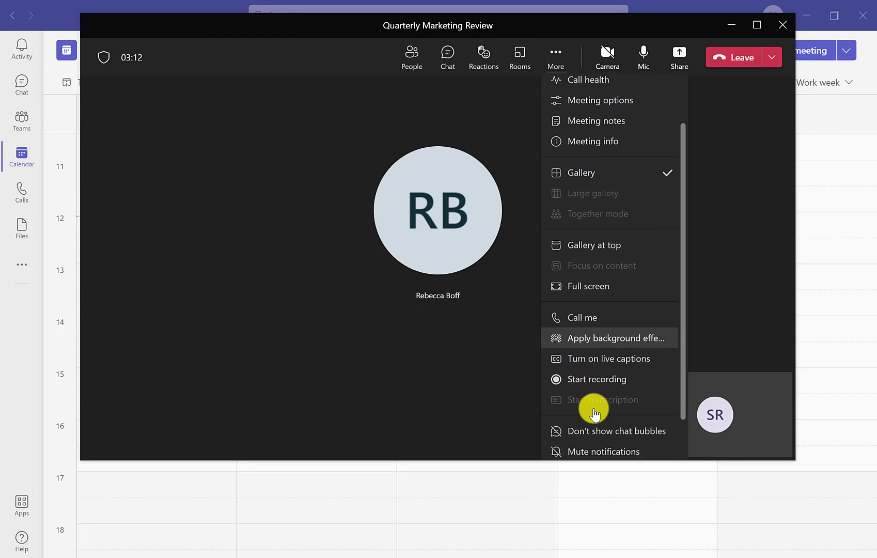
pyautogui.moveTo(598, 375)
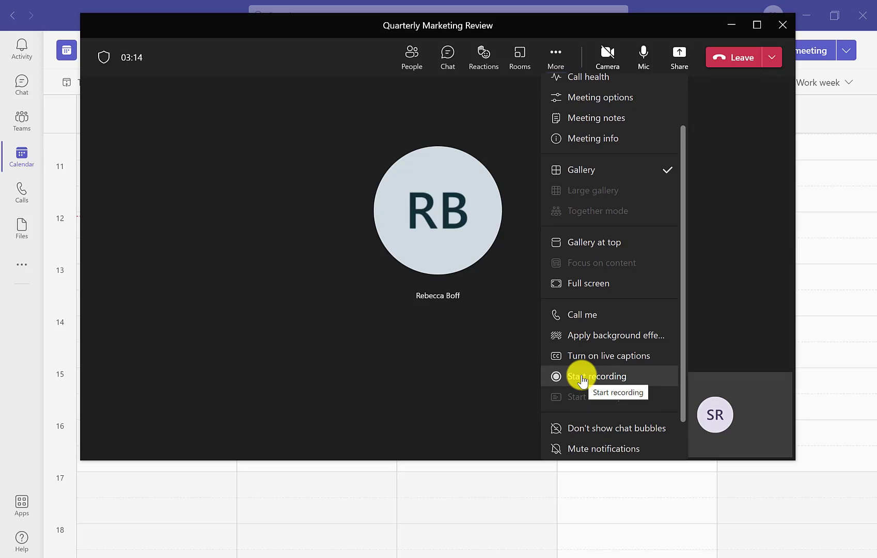
pyautogui.moveTo(570, 376)
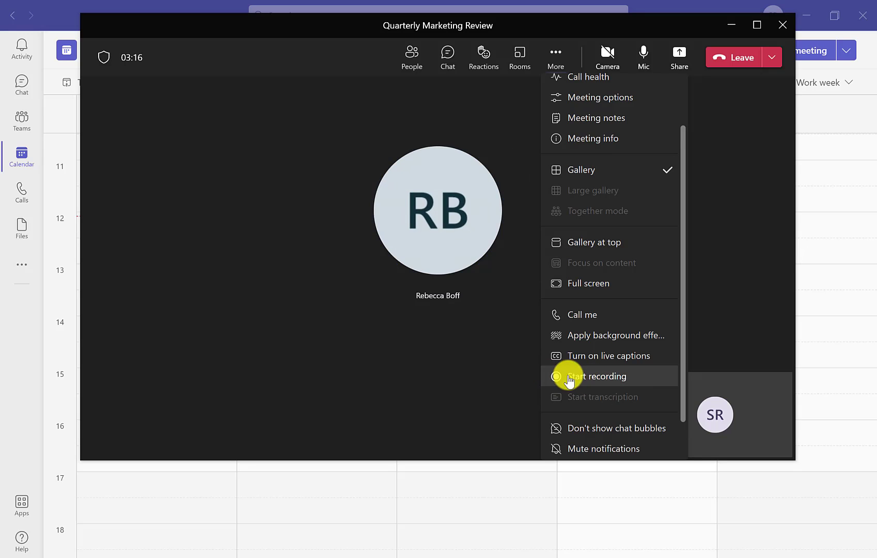
pyautogui.click(599, 376)
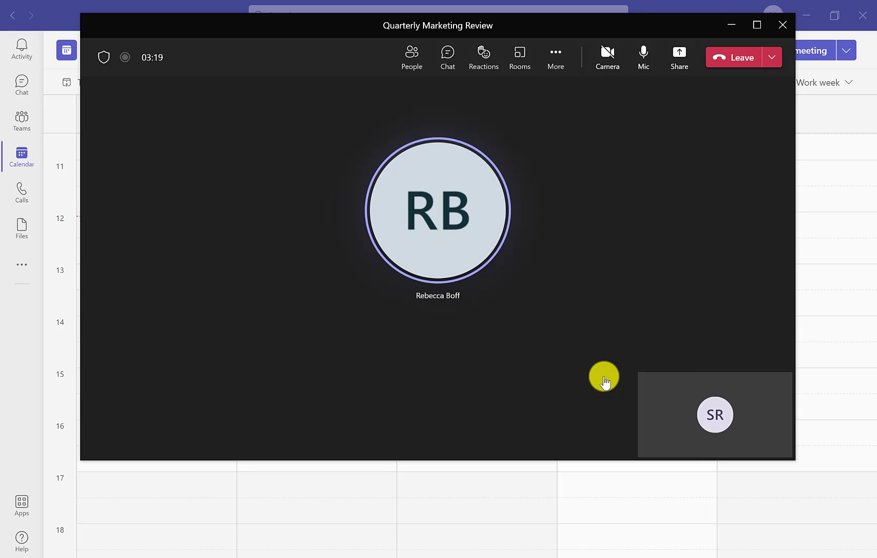
pyautogui.moveTo(556, 56)
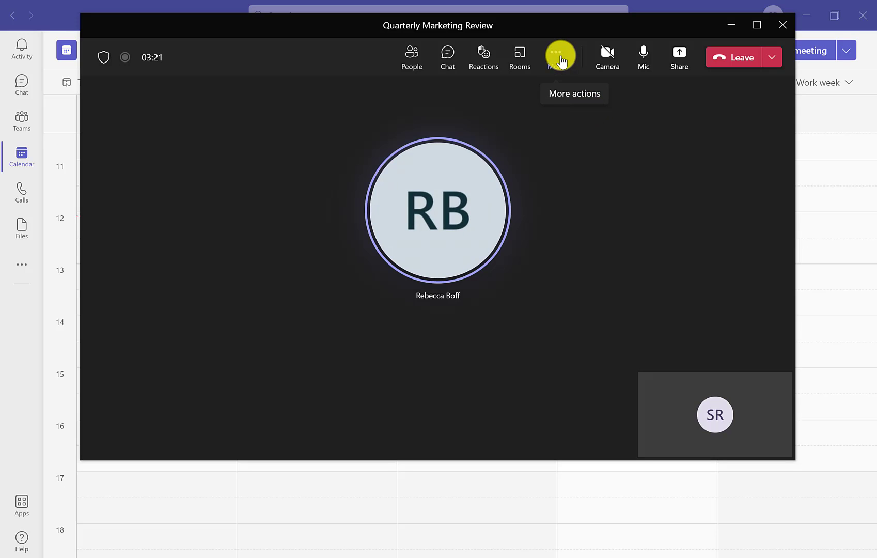
pyautogui.click(559, 57)
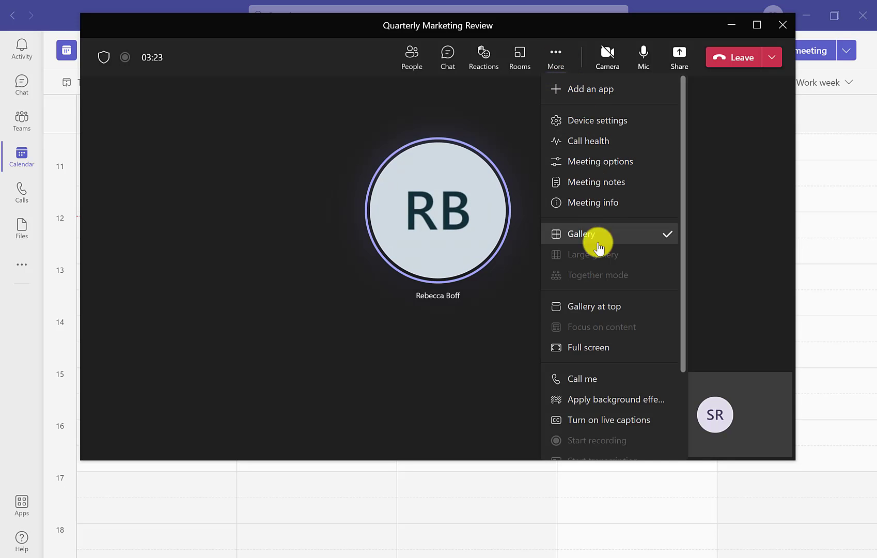
pyautogui.click(597, 440)
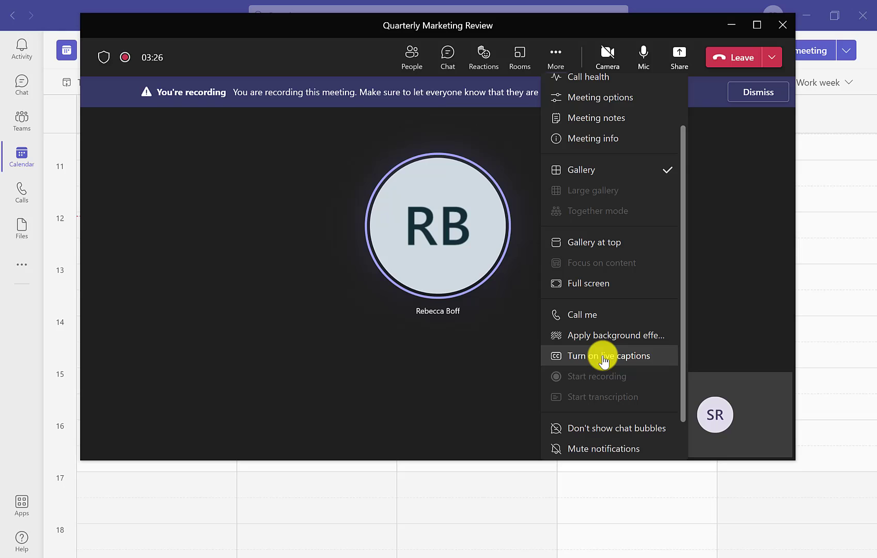
pyautogui.moveTo(582, 357)
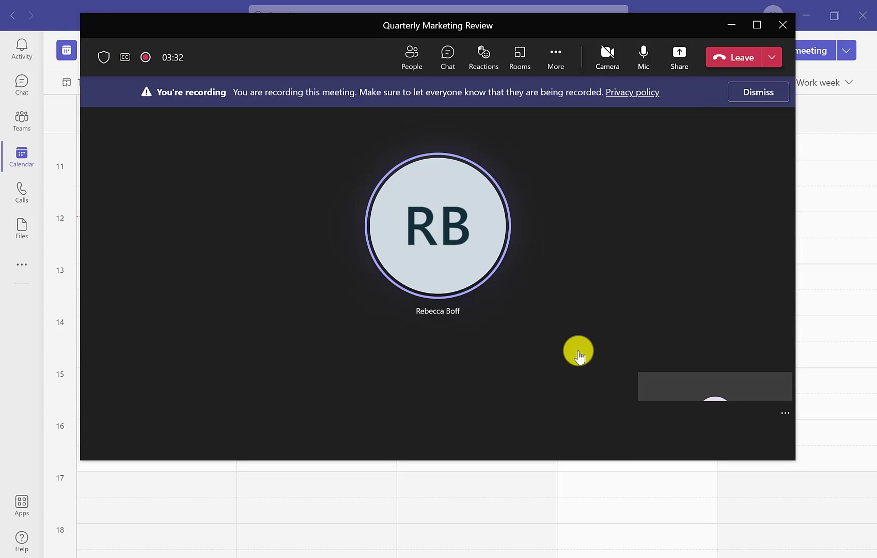
pyautogui.moveTo(270, 398)
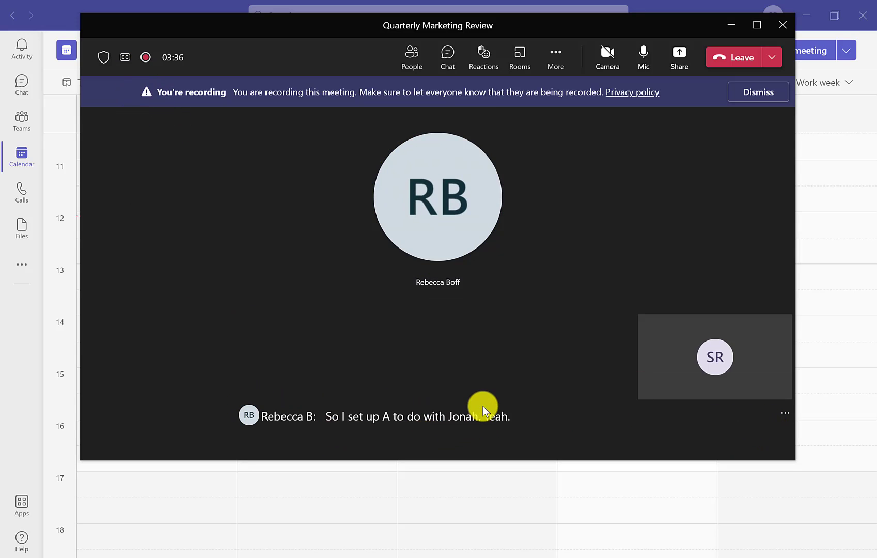
pyautogui.moveTo(554, 58)
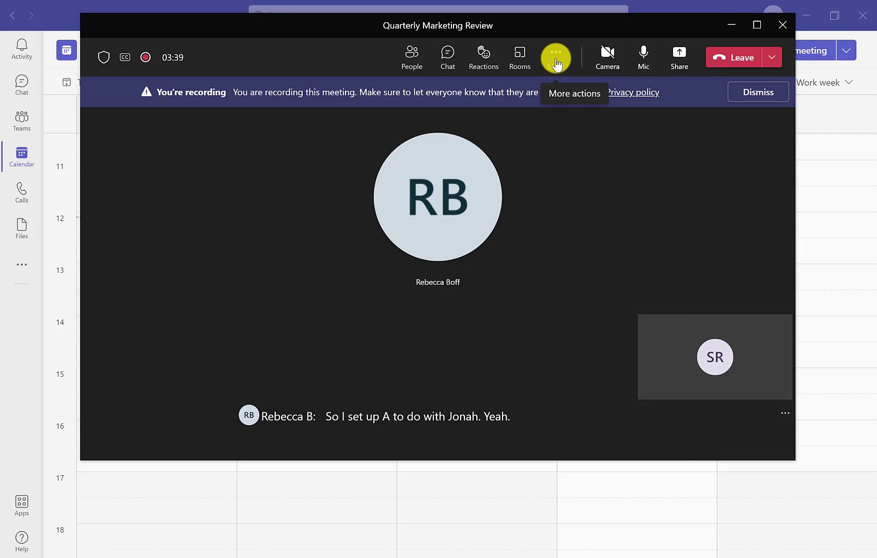
# Stop the meeting recording from the More actions menu.
pyautogui.click(556, 57)
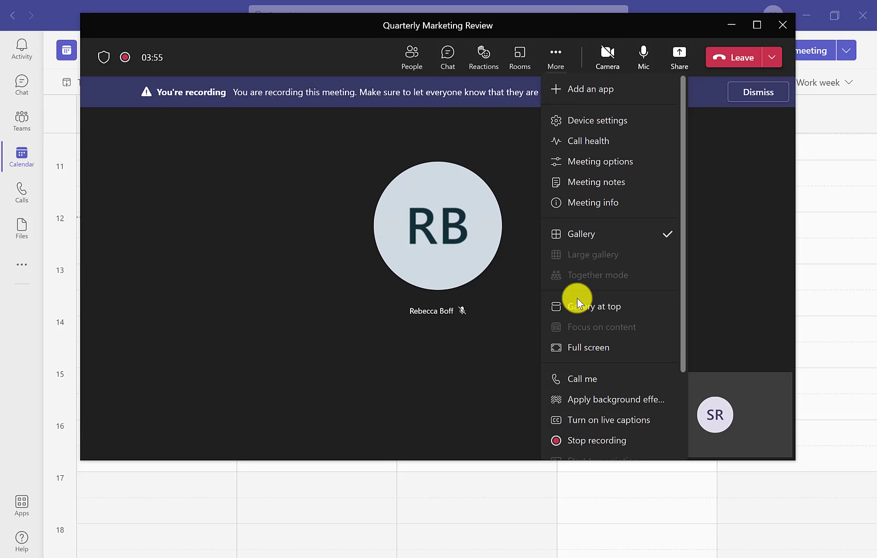
pyautogui.click(597, 440)
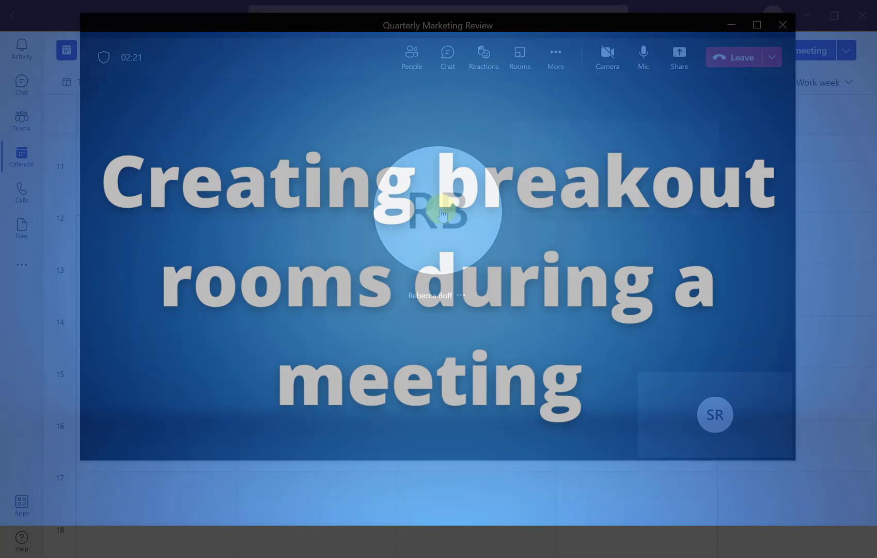
pyautogui.moveTo(518, 56)
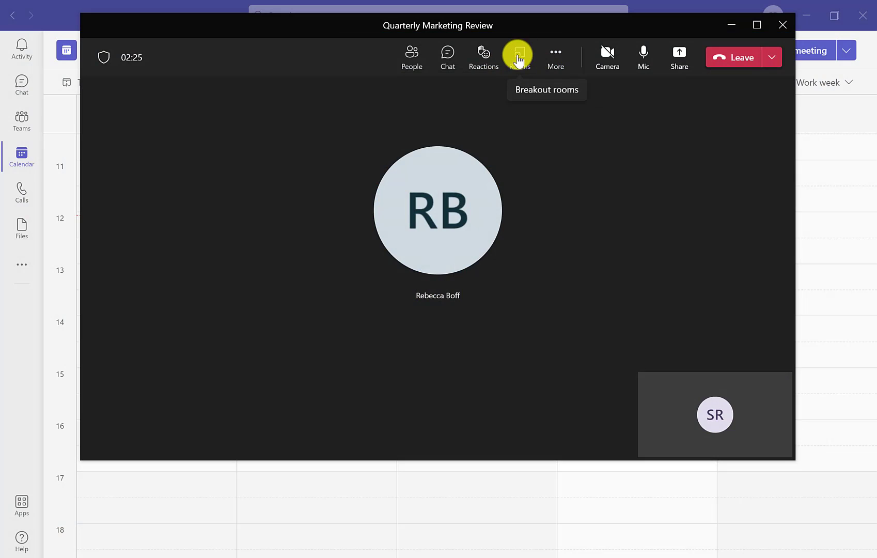
# Set up 2 breakout rooms with participants assigned Manually.
pyautogui.click(519, 56)
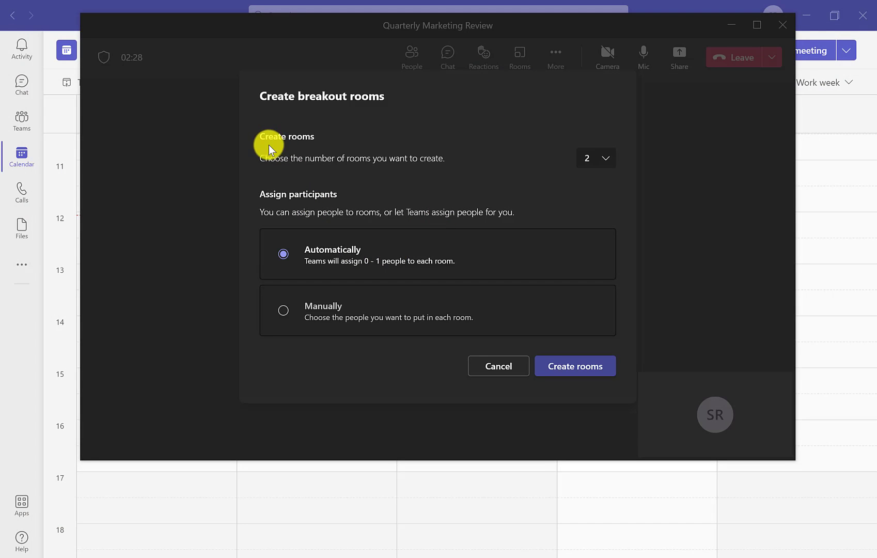
pyautogui.moveTo(618, 161)
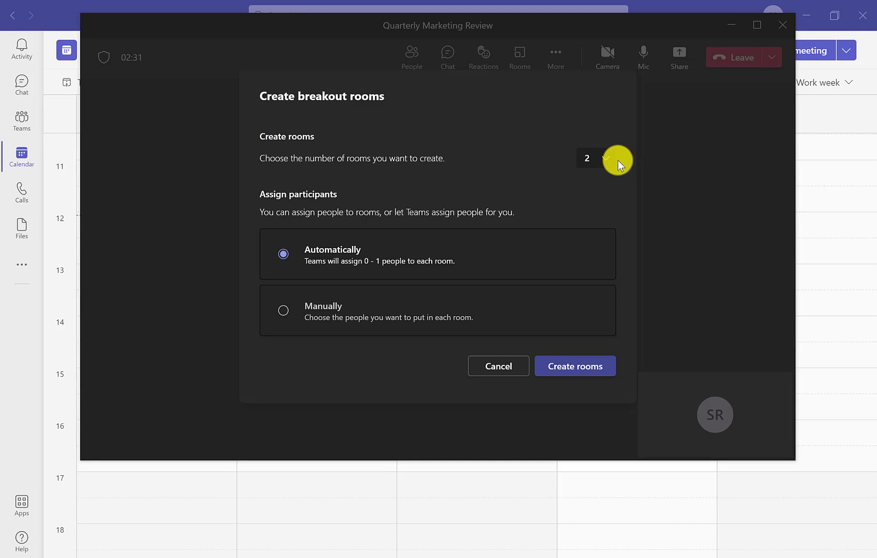
pyautogui.click(595, 158)
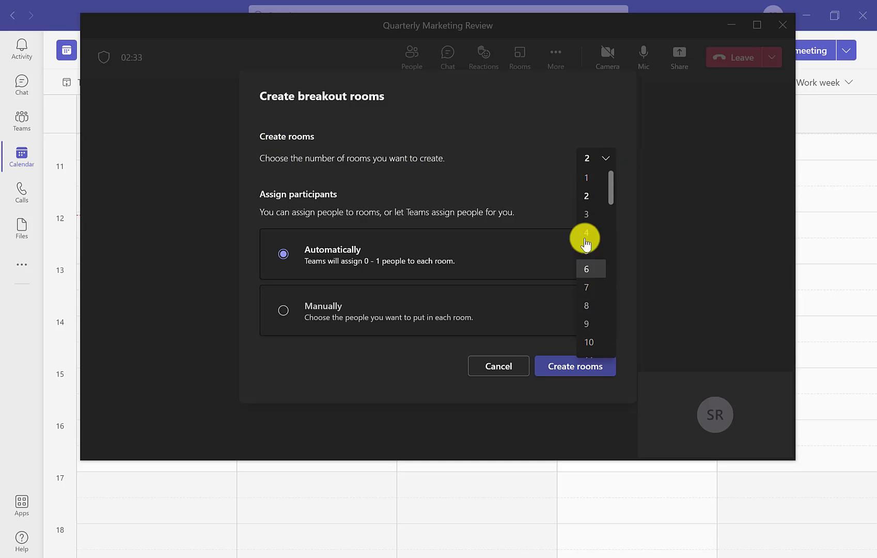
pyautogui.click(283, 310)
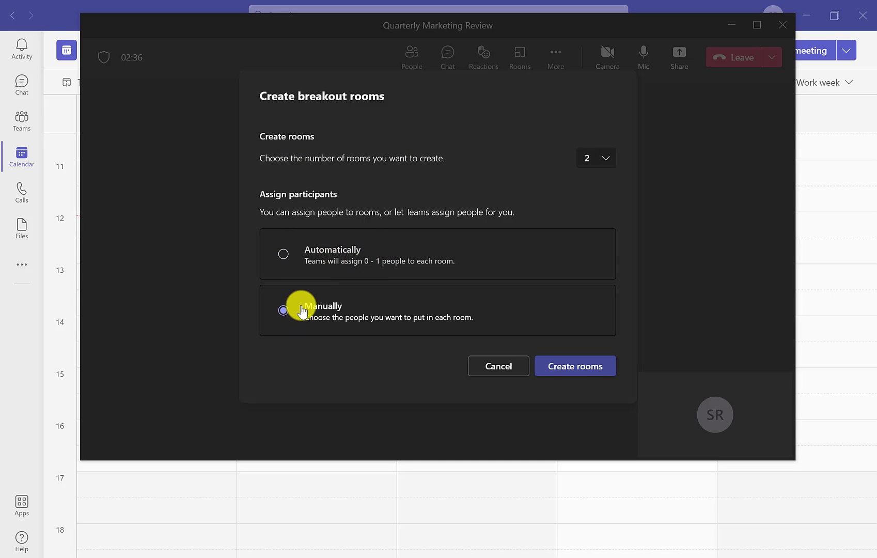
pyautogui.click(574, 365)
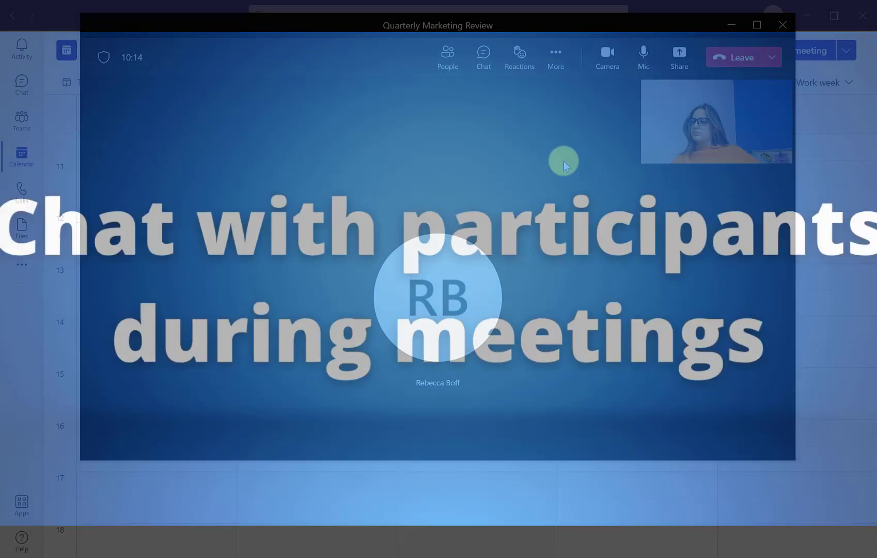
# Search the meeting chat's GIF picker for "having fun".
pyautogui.click(482, 57)
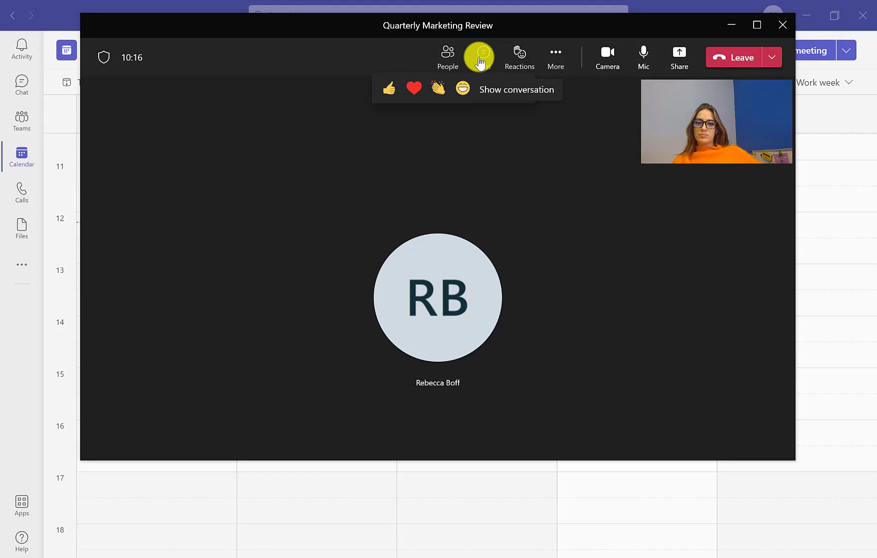
pyautogui.click(482, 56)
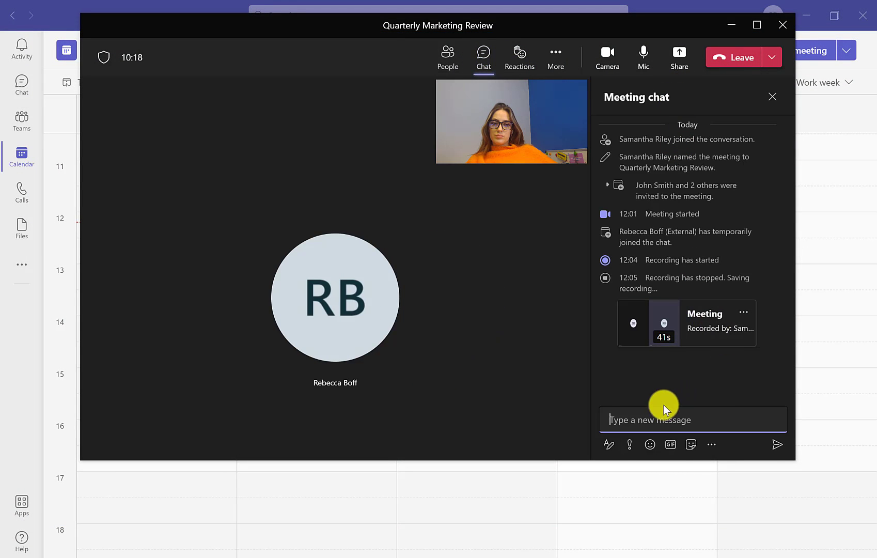
pyautogui.click(669, 444)
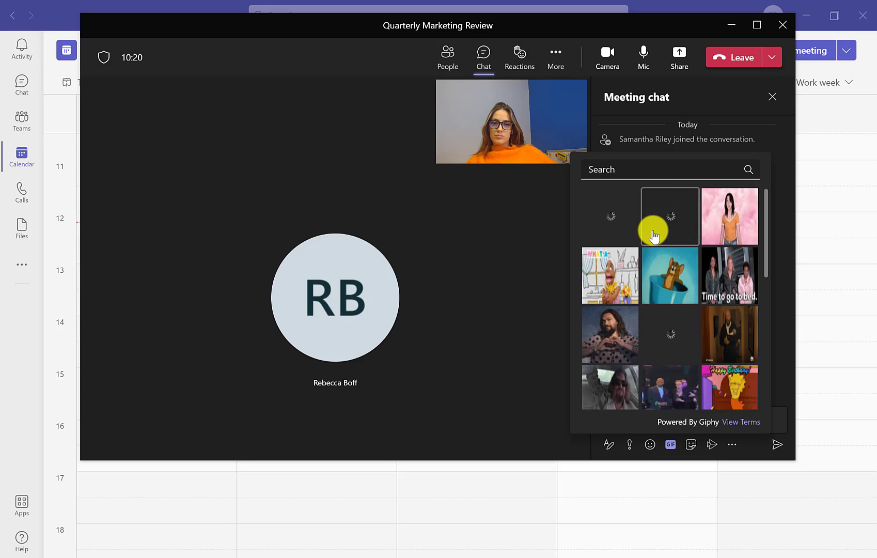
pyautogui.write('having')
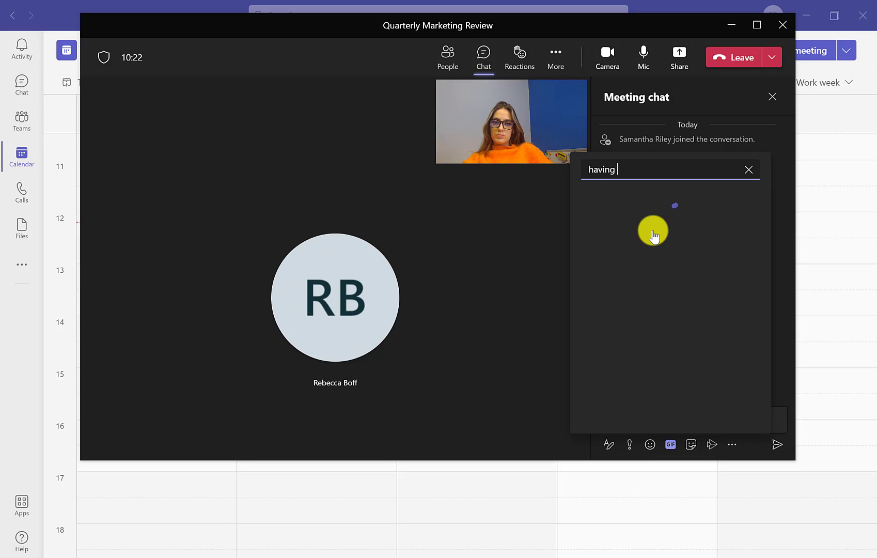
pyautogui.write('fun')
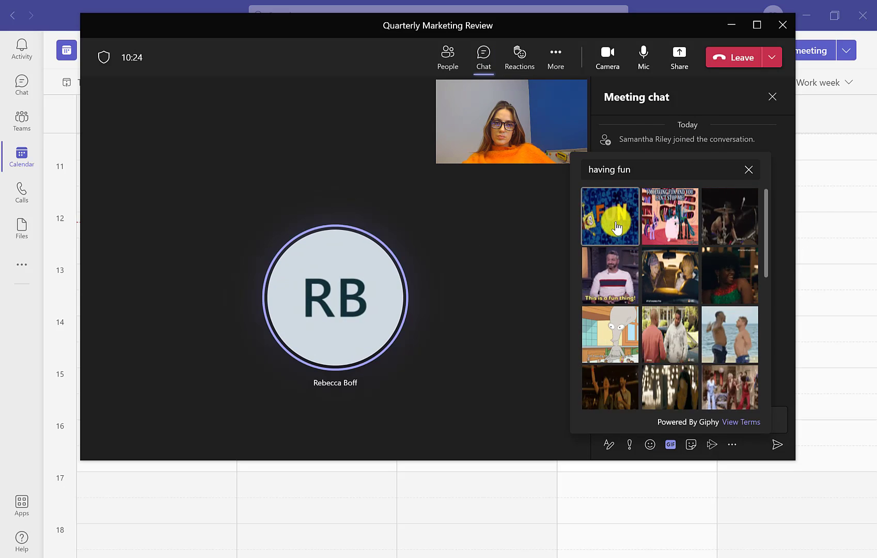
pyautogui.click(747, 170)
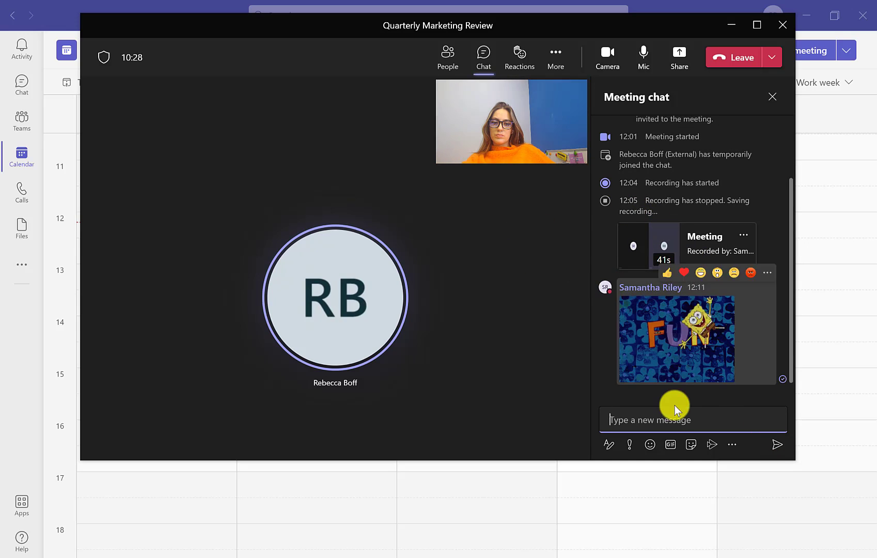
pyautogui.click(608, 444)
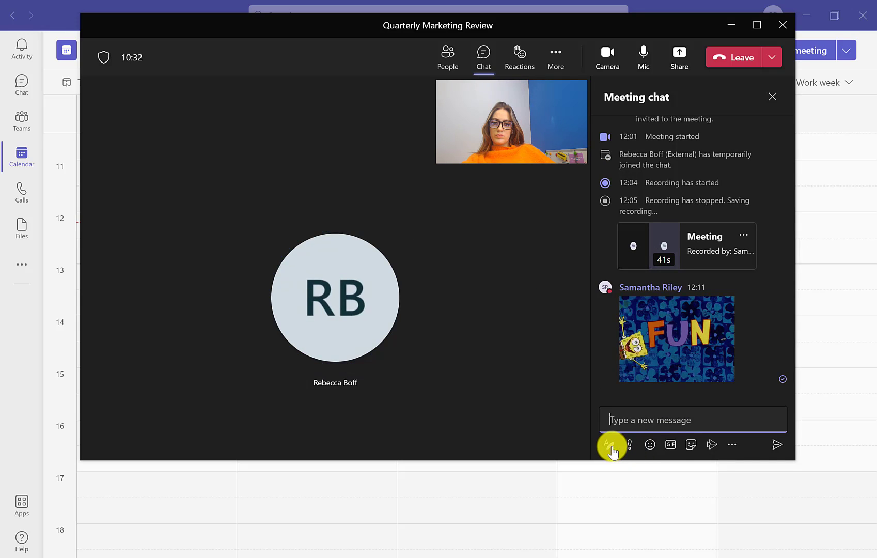
pyautogui.moveTo(539, 244)
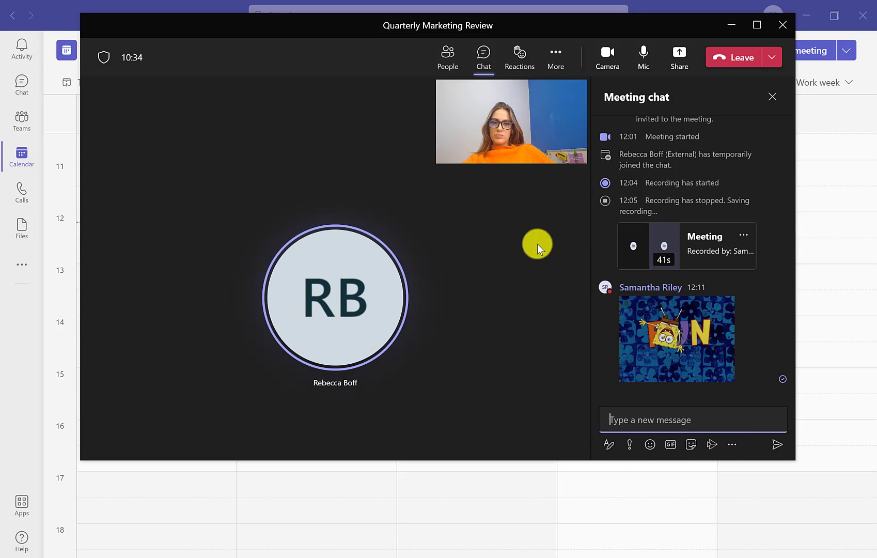
pyautogui.moveTo(555, 57)
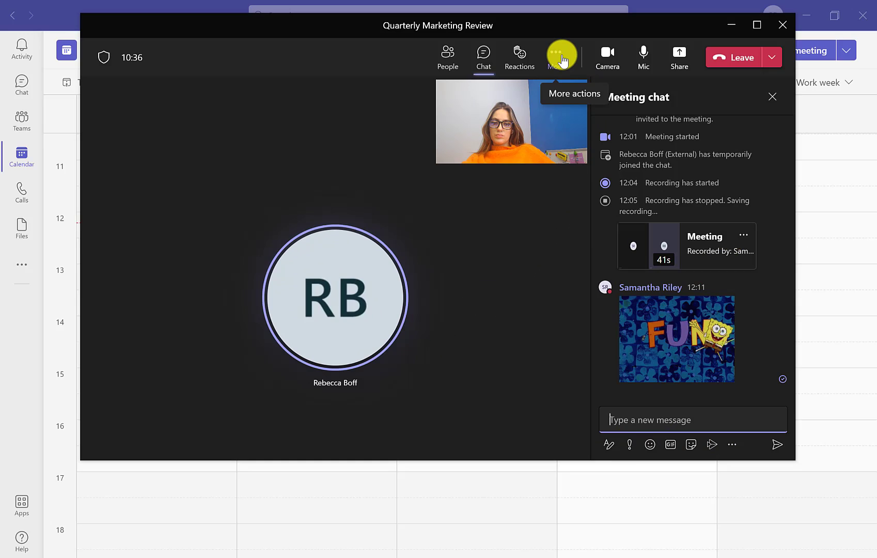